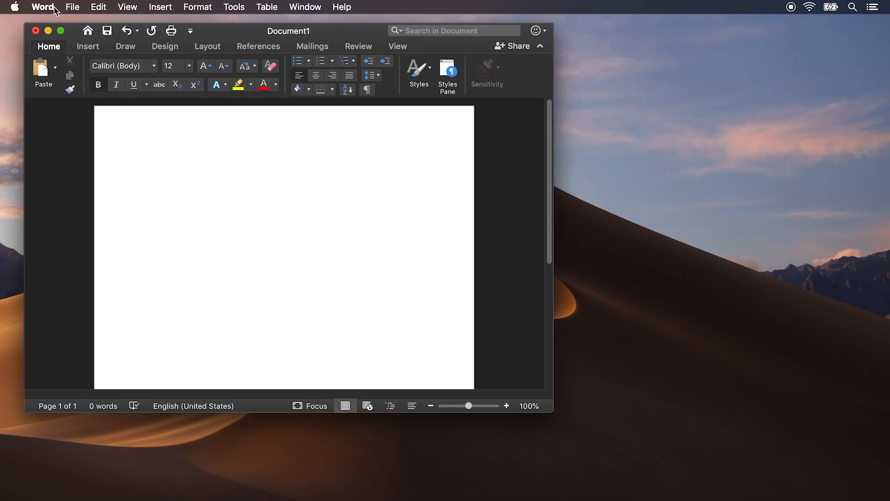
View About Word showing version 16.24 with a Volume License 2019
left_click(42, 6)
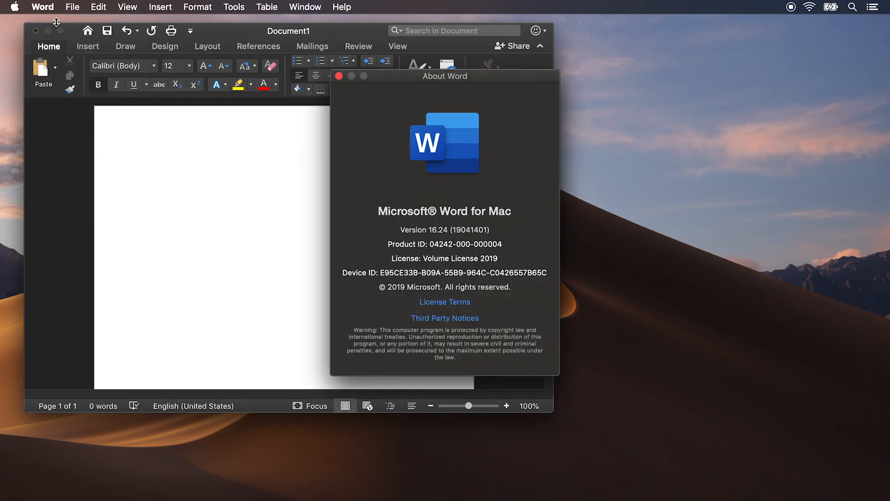
mouse_move(497, 270)
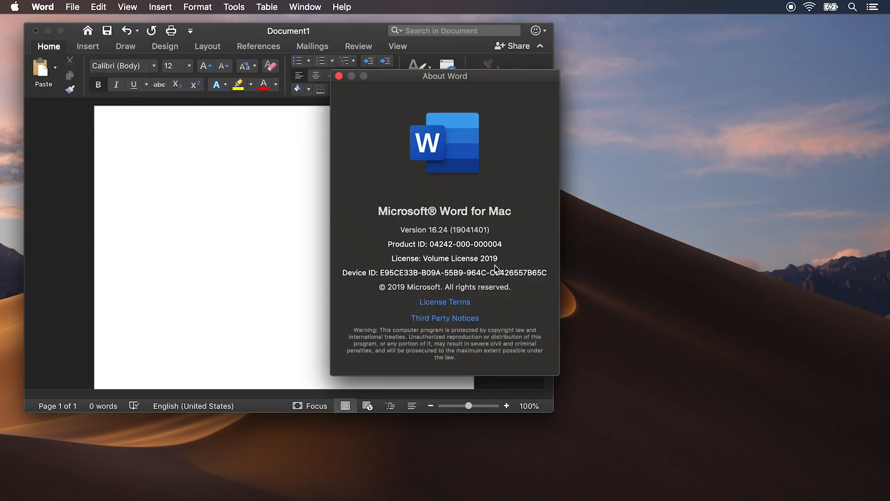
mouse_move(460, 269)
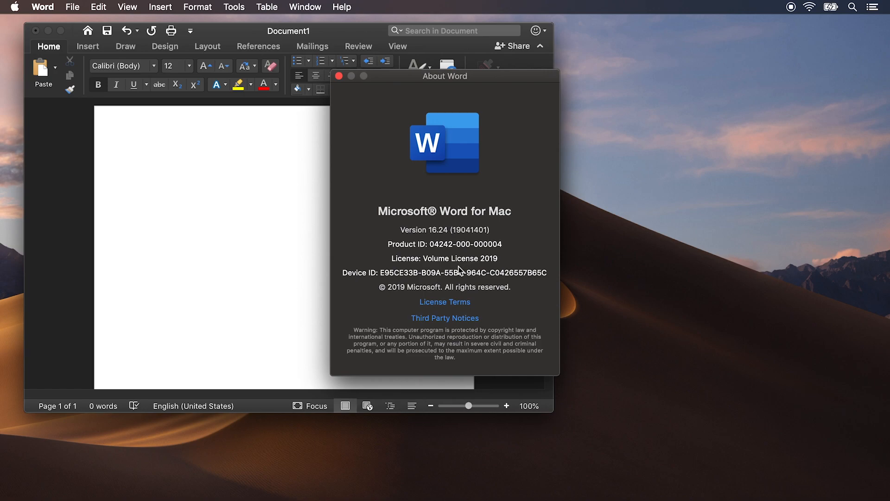
mouse_move(429, 269)
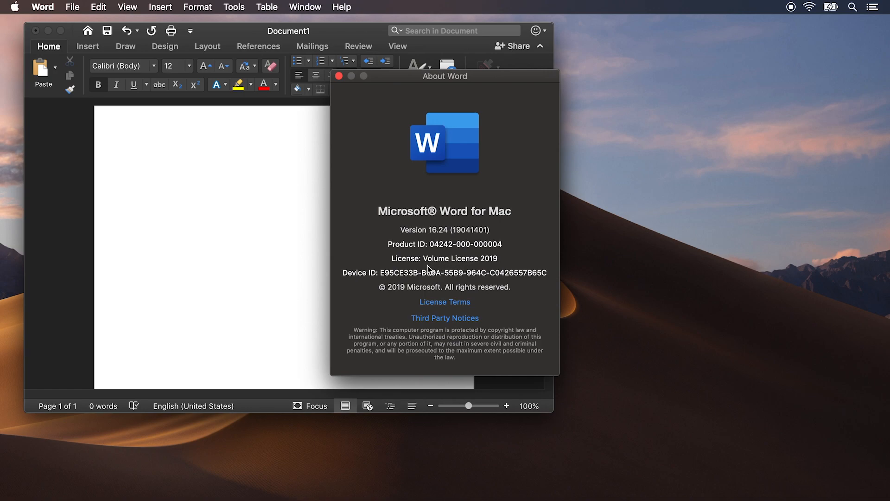
mouse_move(434, 240)
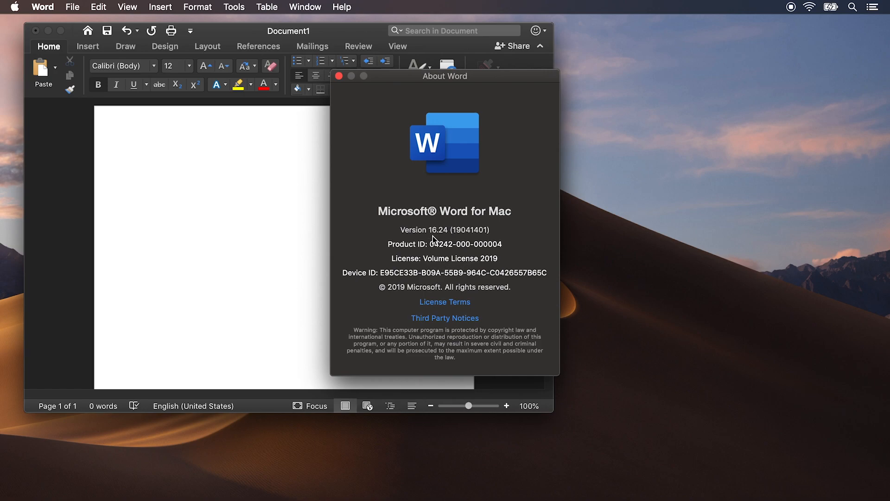
mouse_move(465, 237)
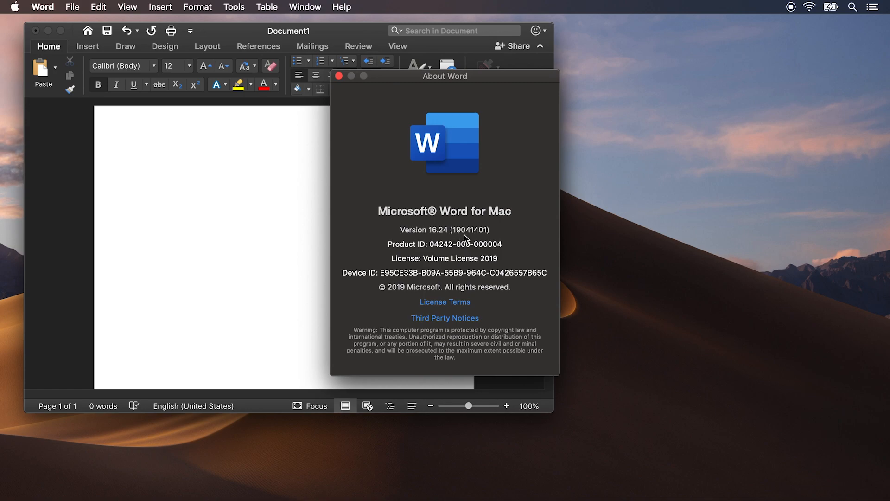
mouse_move(458, 239)
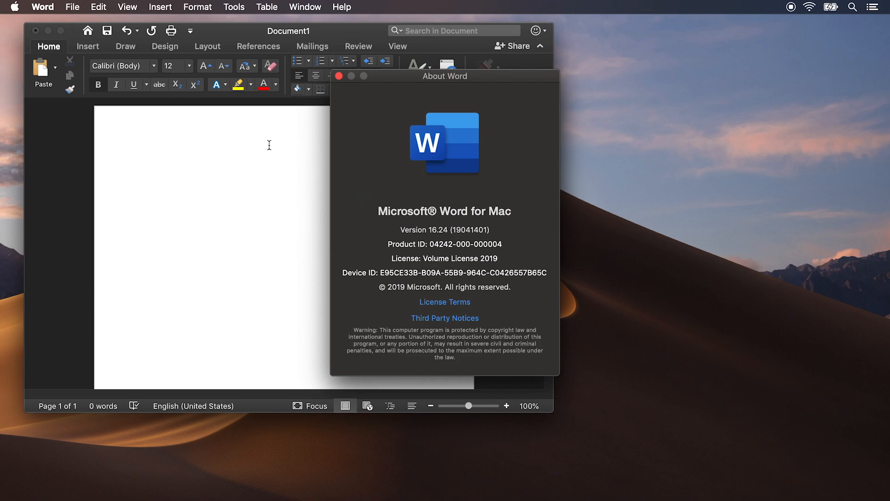
Dismiss the About window and show the font list over the blank document
left_click(340, 75)
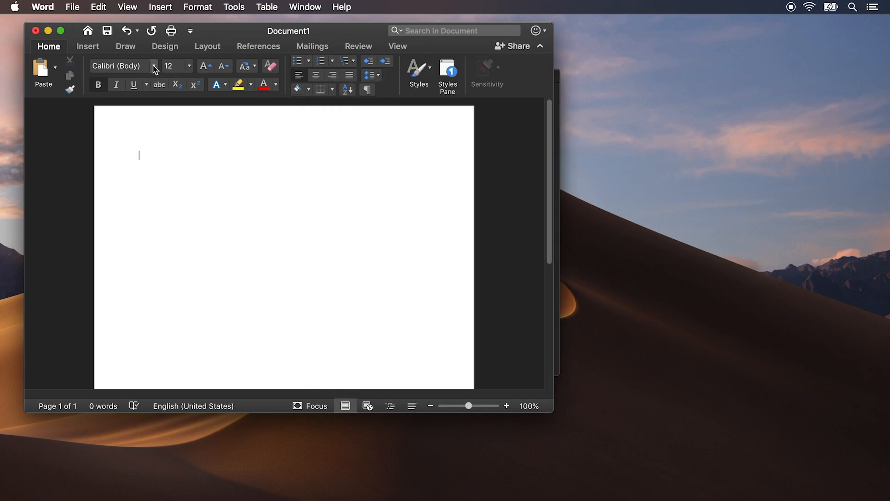
left_click(153, 66)
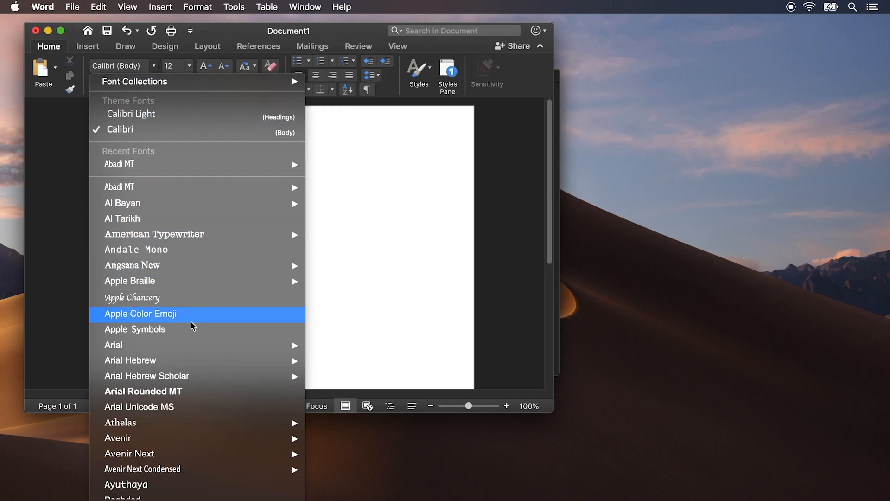
mouse_move(150, 266)
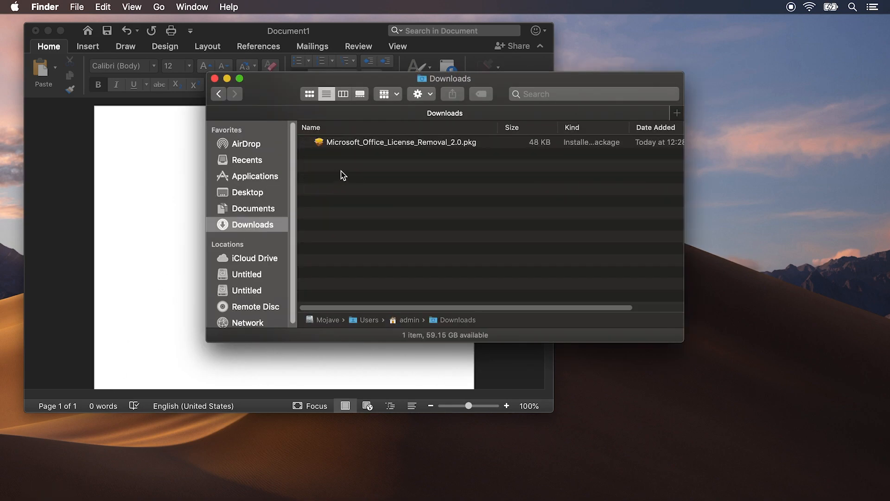
Run Microsoft_Office_License_Removal_2.0.pkg through Continue, Agree and standard Install
double_click(402, 141)
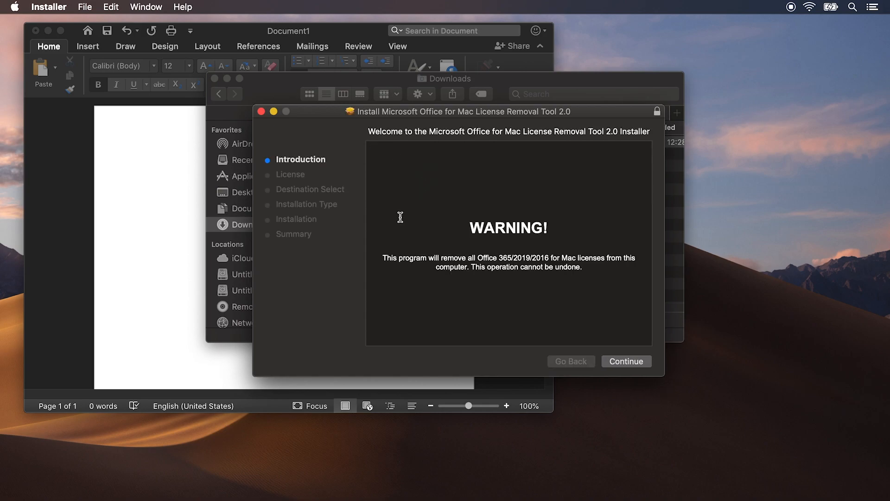
mouse_move(628, 314)
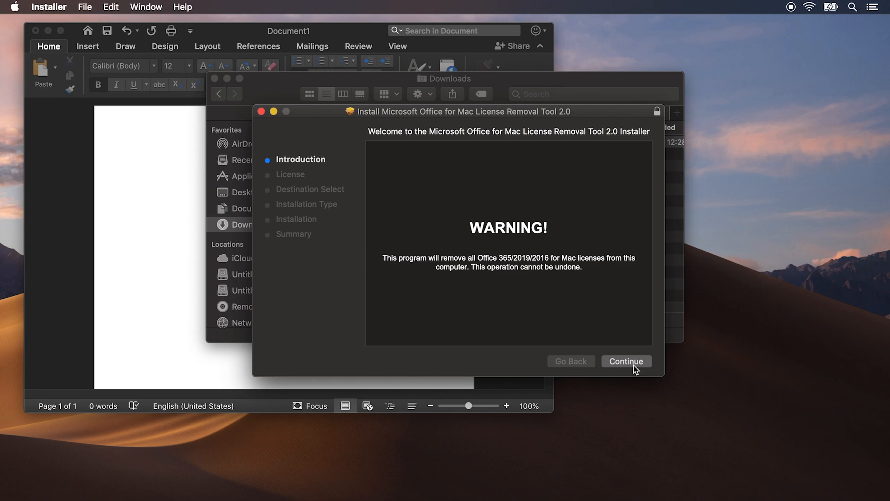
left_click(626, 361)
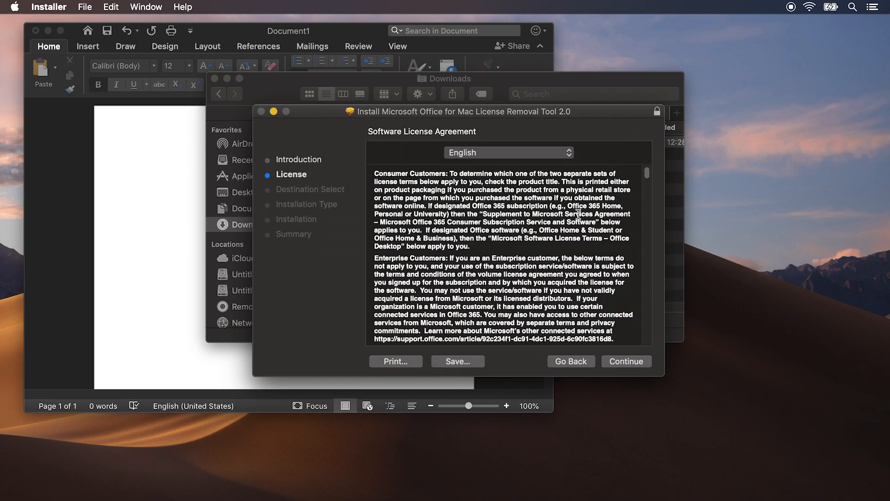
left_click(626, 361)
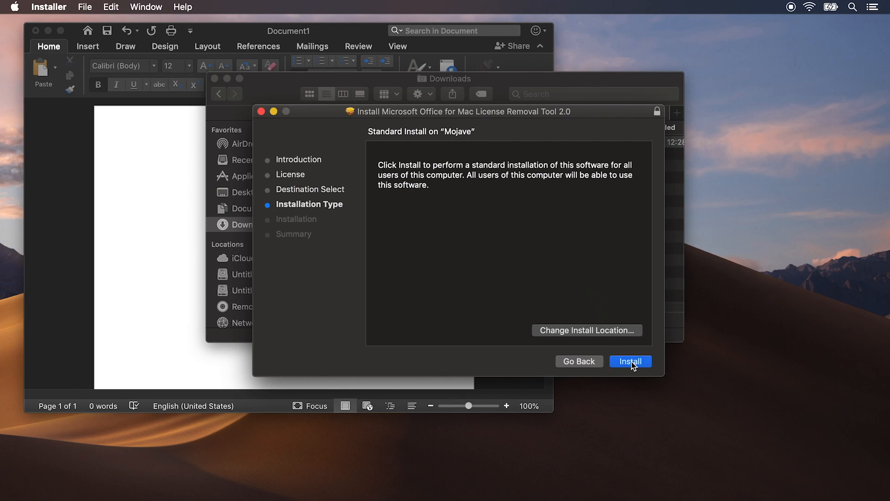
left_click(630, 361)
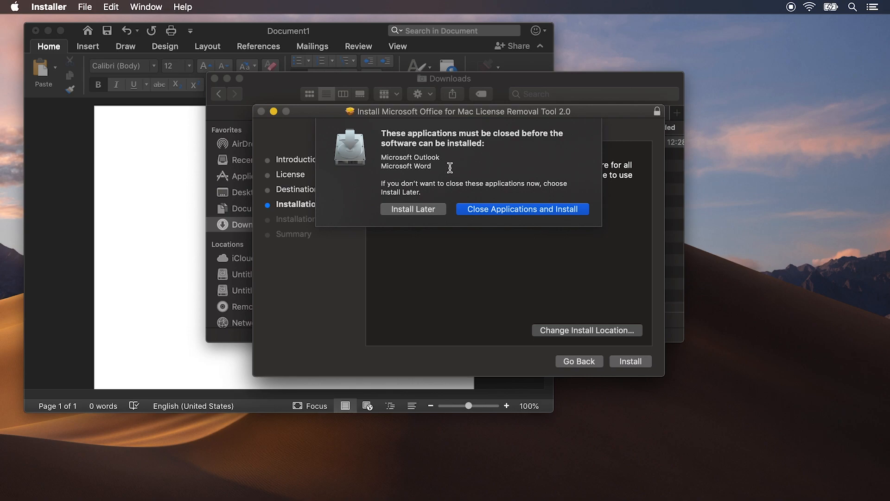
Quit Word and Outlook and authorize the installation with the admin password
left_click(521, 209)
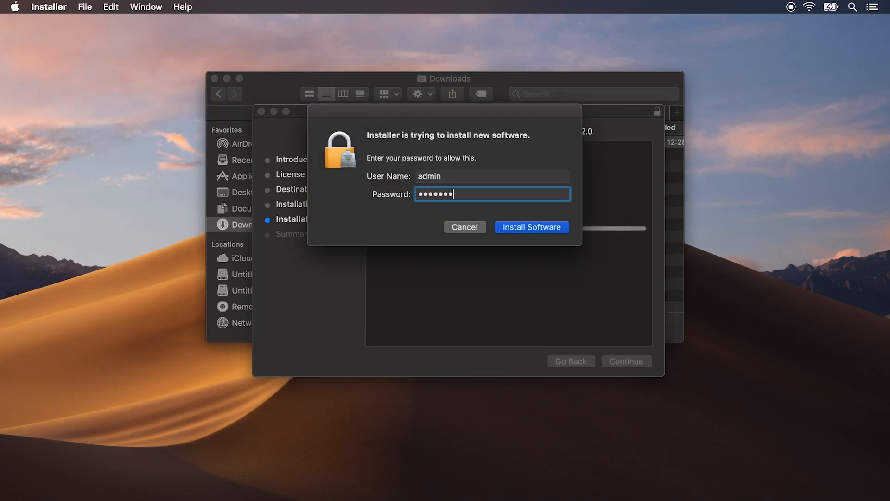
left_click(530, 227)
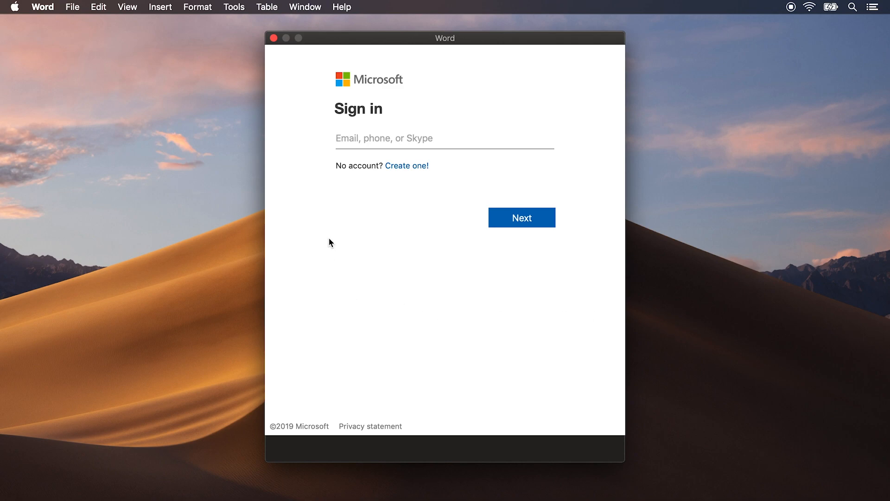
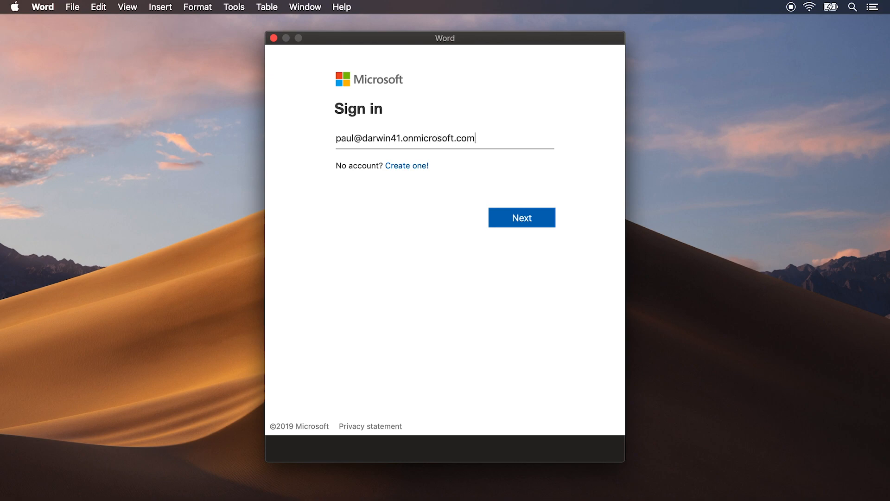
left_click(521, 217)
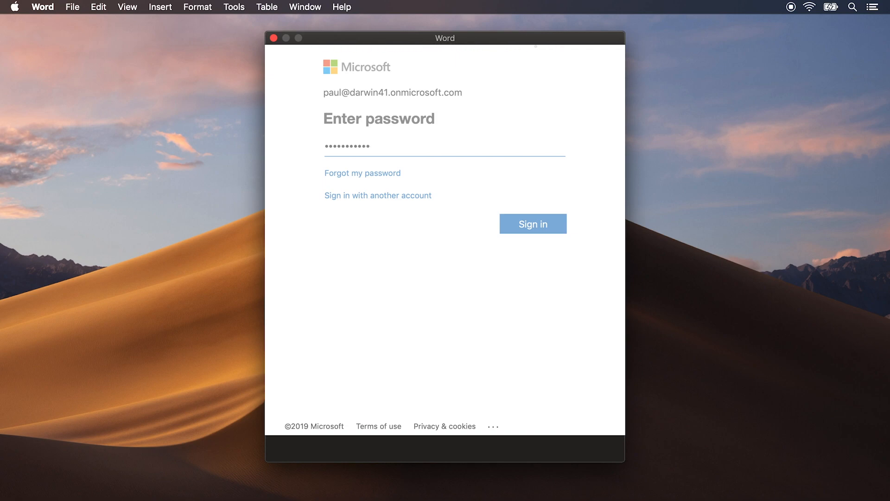
Finish signing in with the password and create a new blank document
left_click(531, 223)
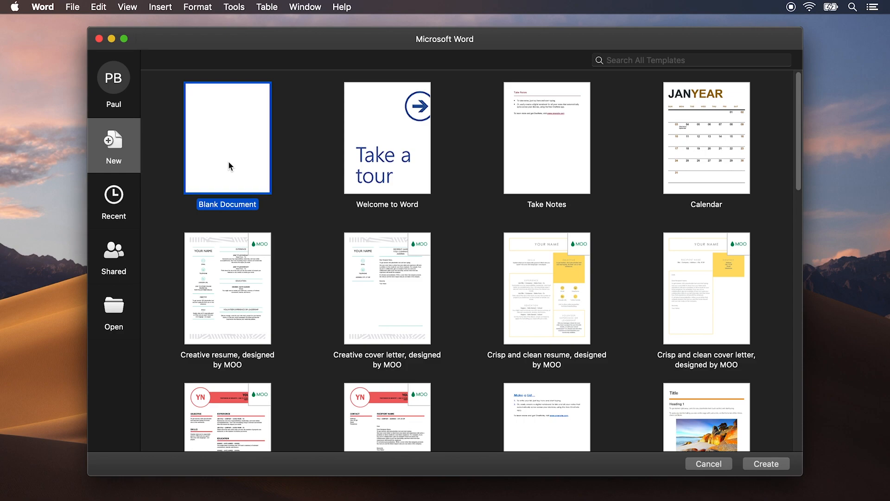
left_click(765, 464)
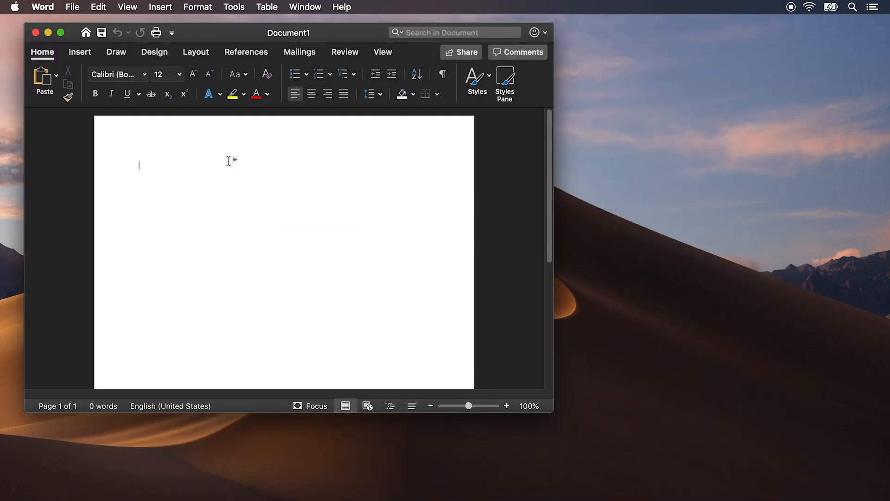
left_click(42, 7)
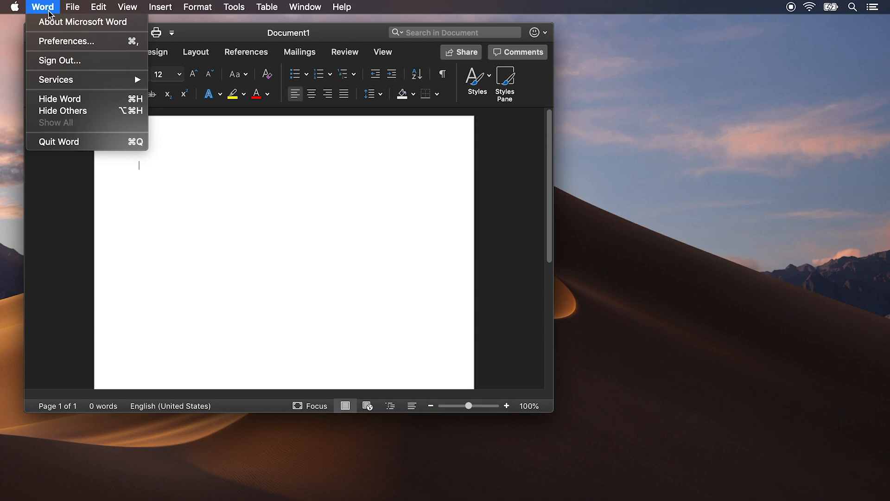
left_click(83, 22)
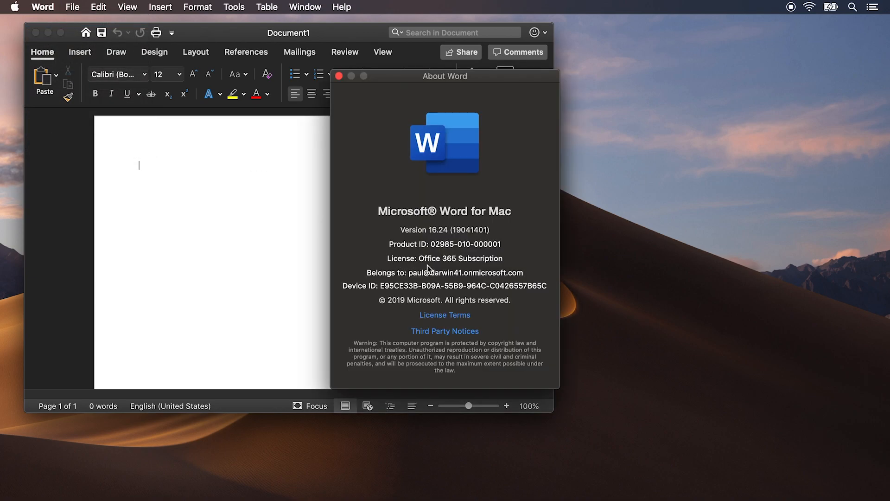
mouse_move(492, 268)
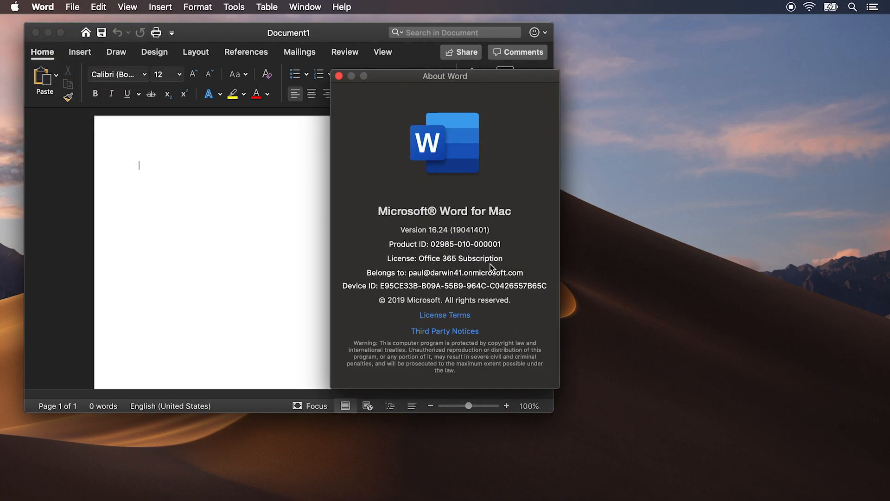
left_click(340, 76)
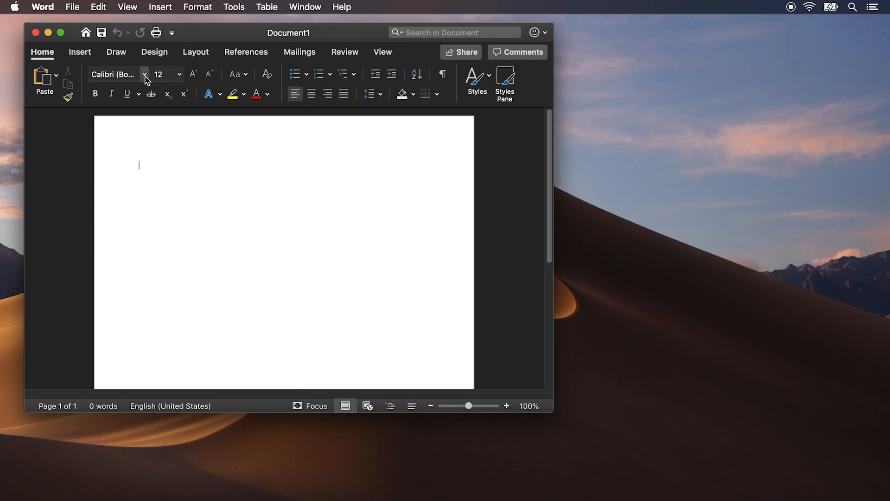
left_click(145, 74)
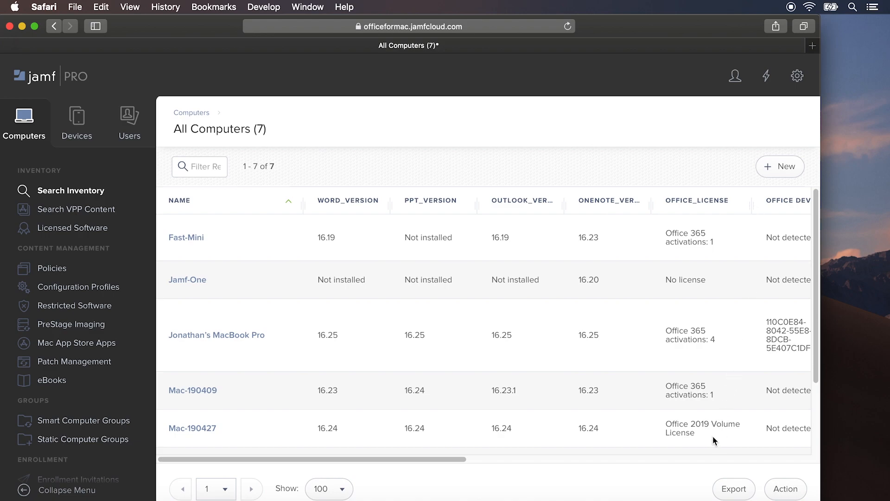
mouse_move(557, 441)
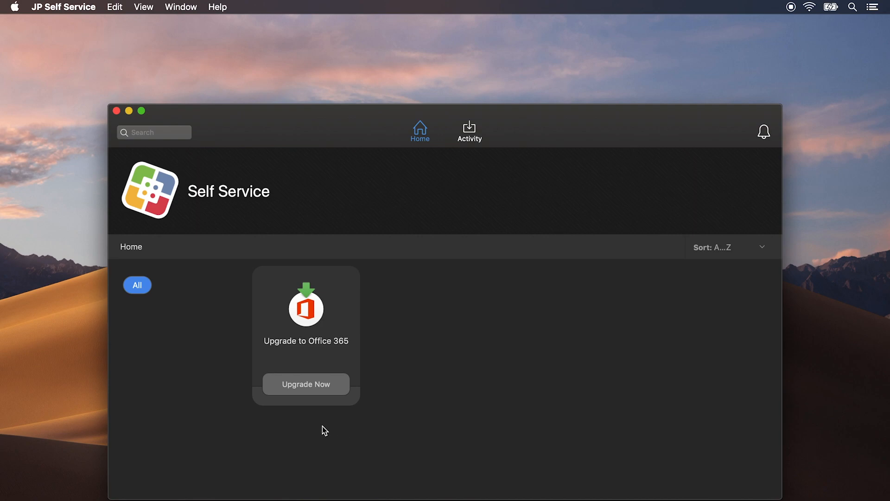
Run Upgrade to Office 365 with Upgrade Now and acknowledge it as Done
left_click(306, 384)
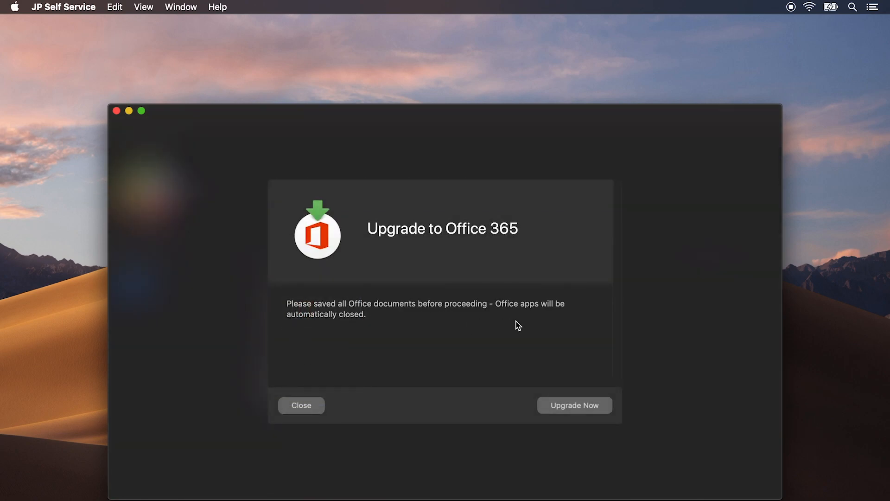
mouse_move(579, 402)
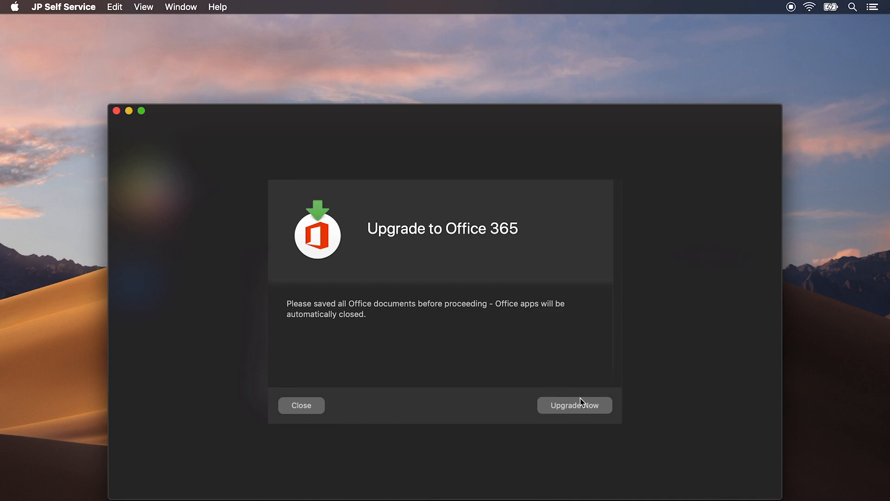
left_click(574, 406)
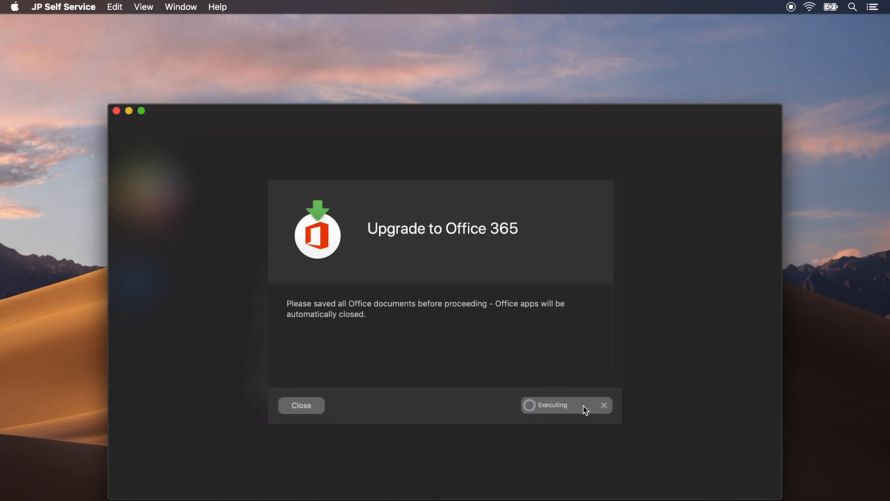
mouse_move(660, 404)
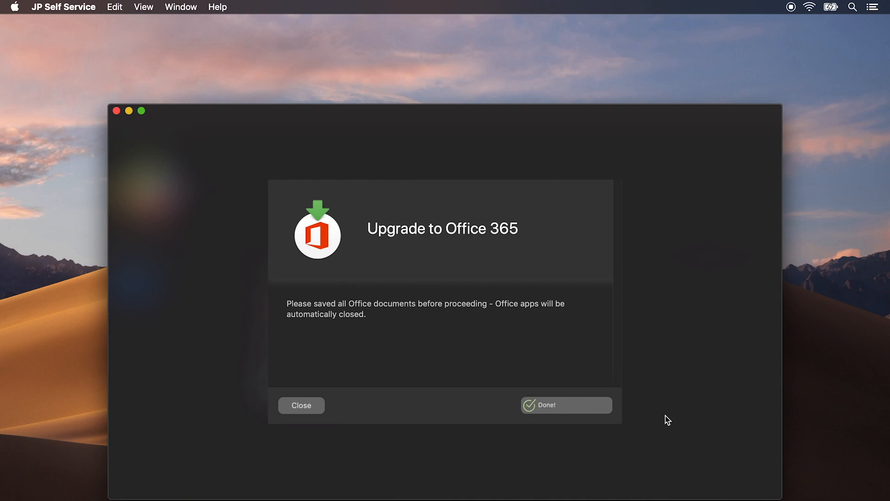
left_click(565, 405)
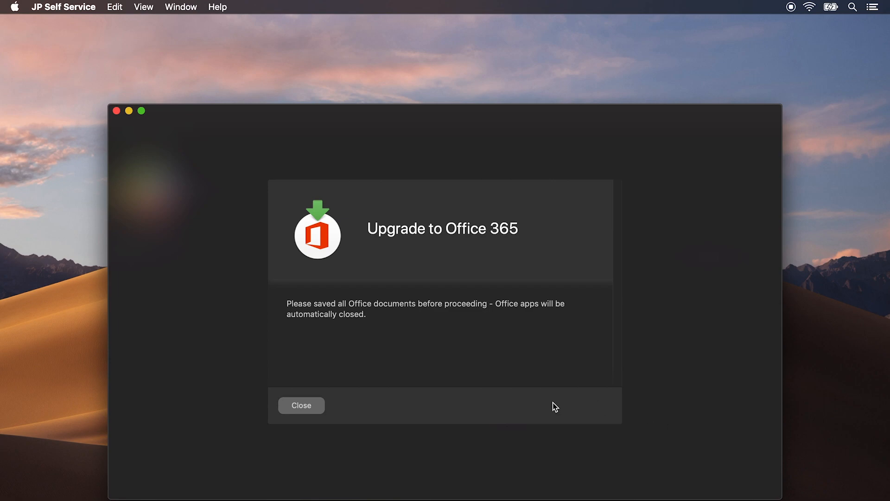
mouse_move(310, 418)
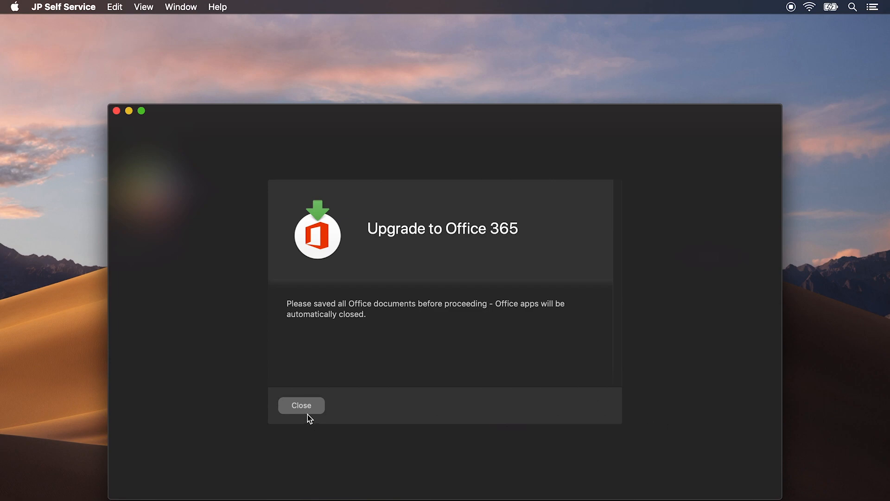